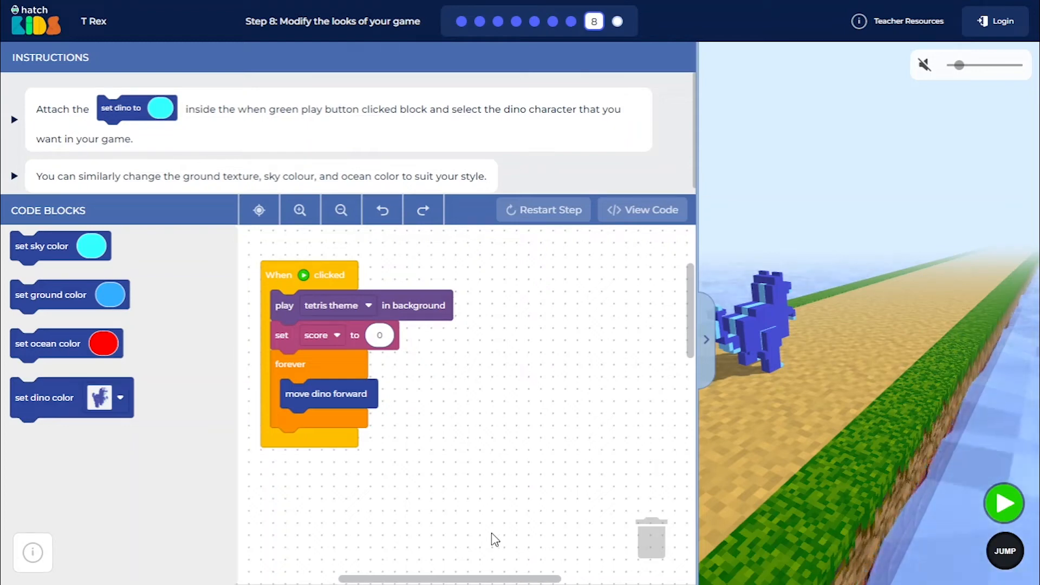
pyautogui.moveTo(709, 332)
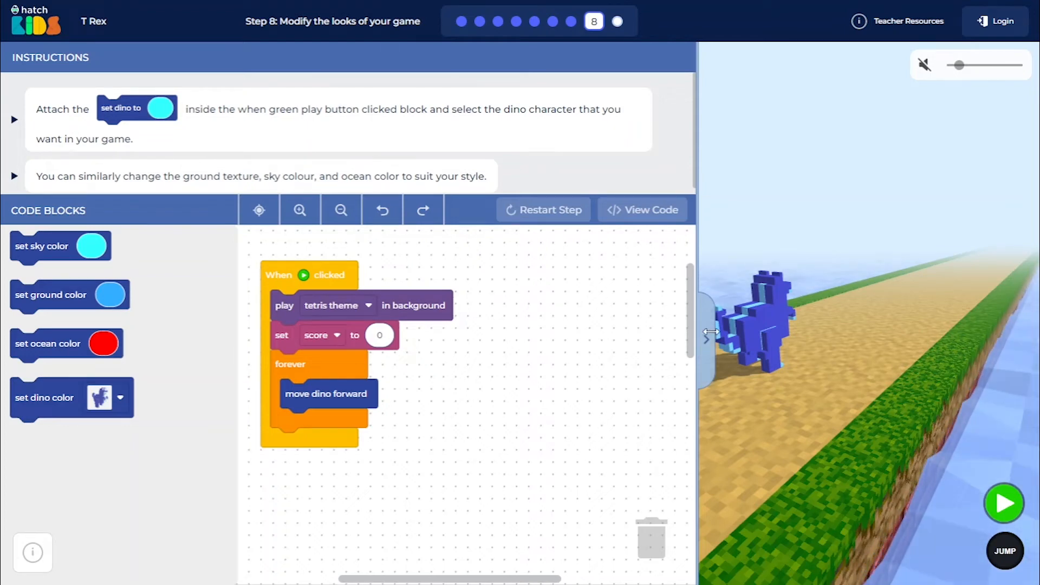
# Drag the workspace divider left to widen the 3D game preview
pyautogui.moveTo(710, 331); pyautogui.dragTo(634, 332)
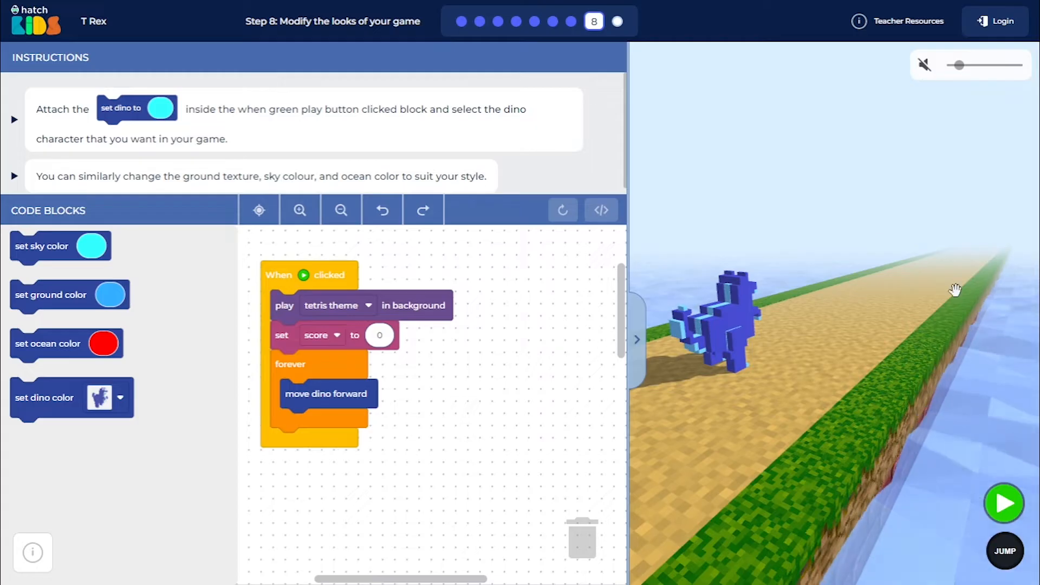
pyautogui.moveTo(972, 248)
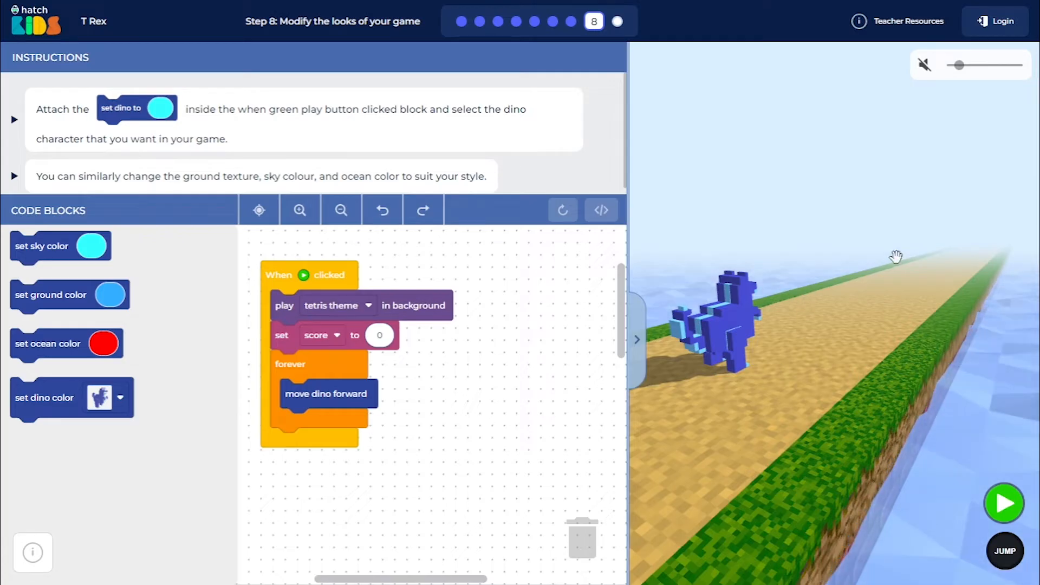
pyautogui.moveTo(803, 304)
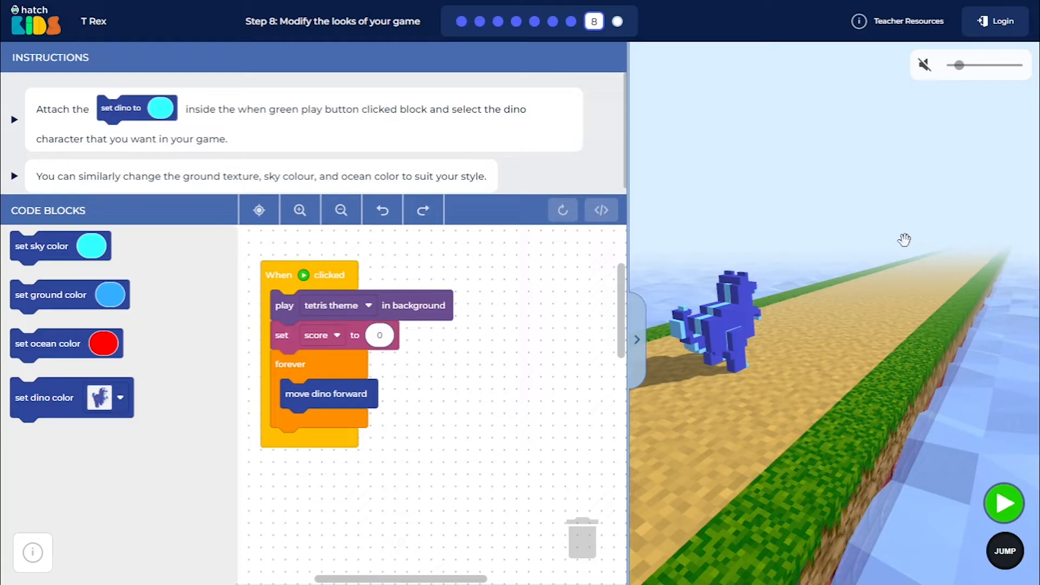
pyautogui.moveTo(832, 174)
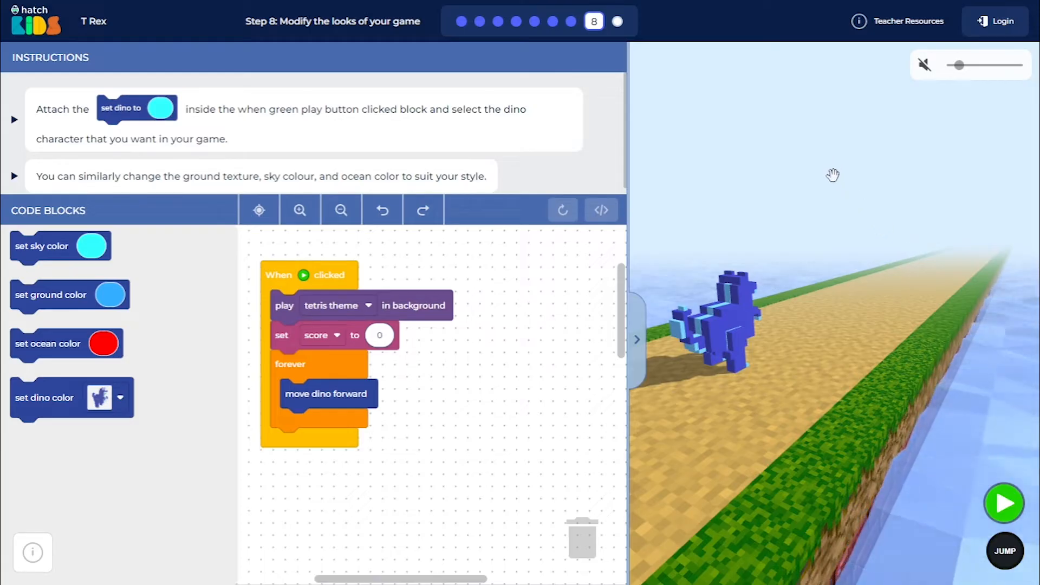
pyautogui.moveTo(811, 276)
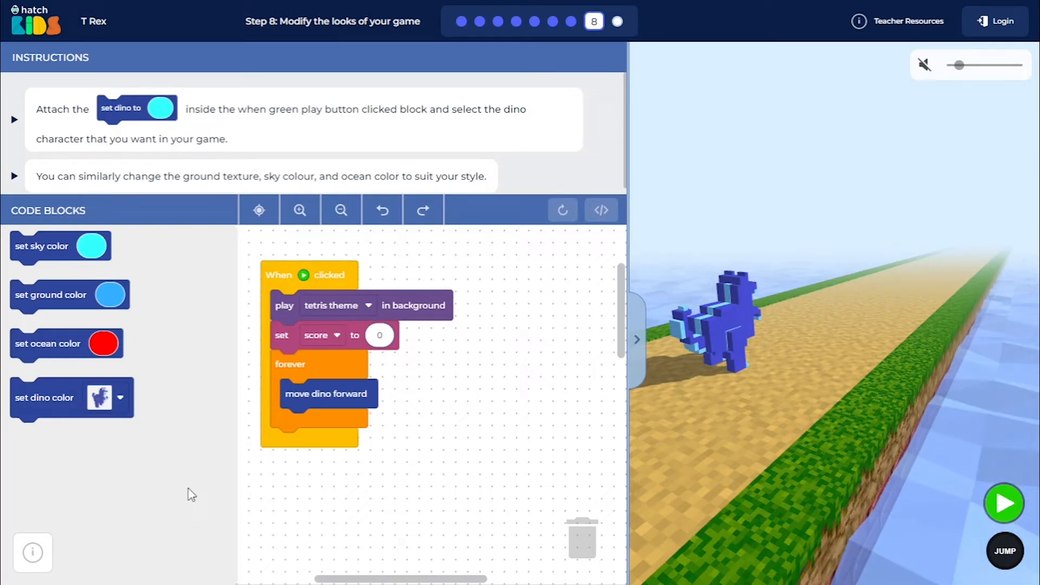
pyautogui.moveTo(461, 505)
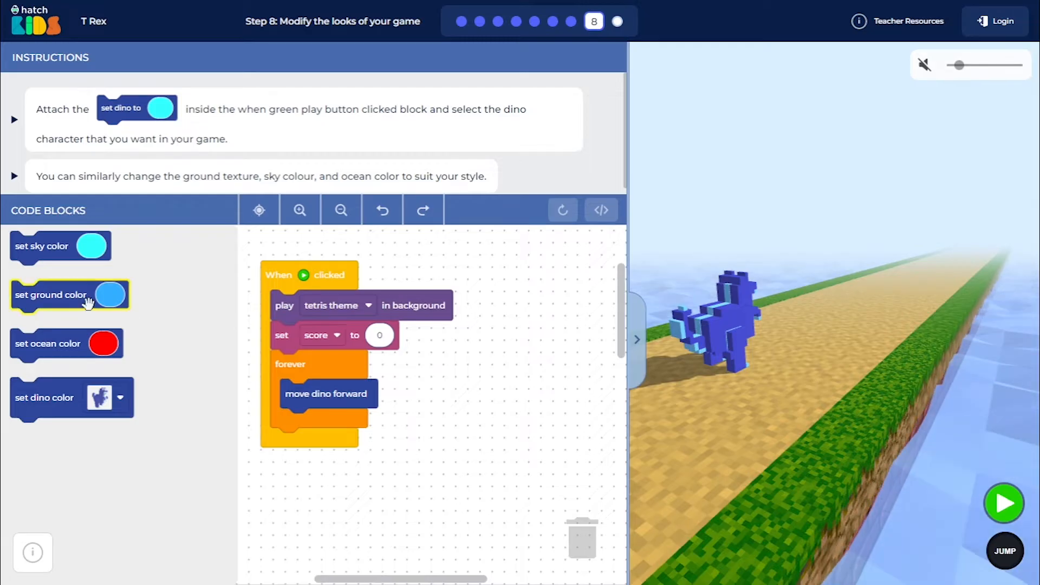
pyautogui.moveTo(40, 231)
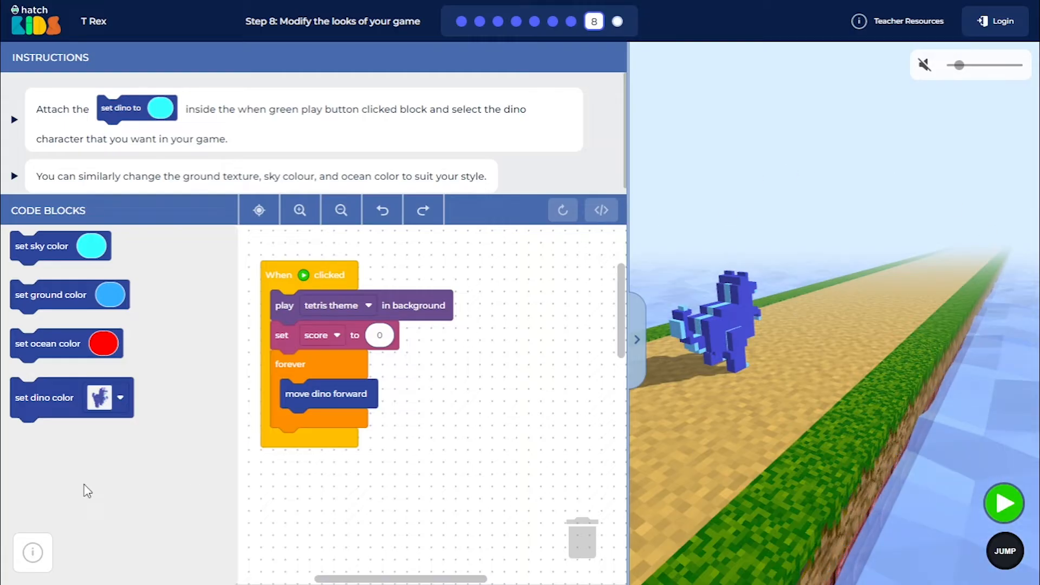
pyautogui.moveTo(35, 408)
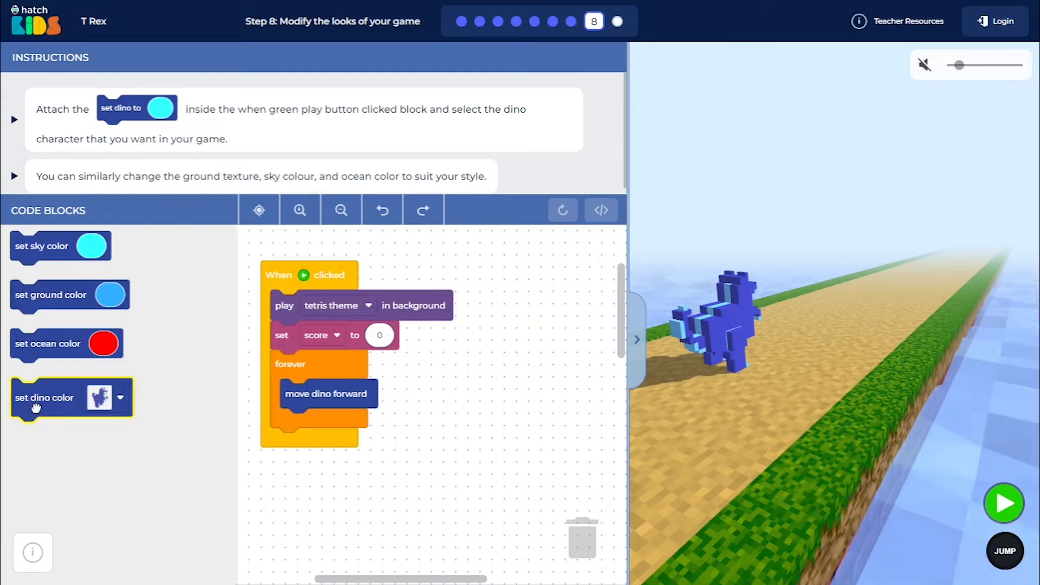
# Attach a 'set dino color' block under 'move dino forward' and choose the pink dino
pyautogui.moveTo(45, 397); pyautogui.dragTo(295, 491)
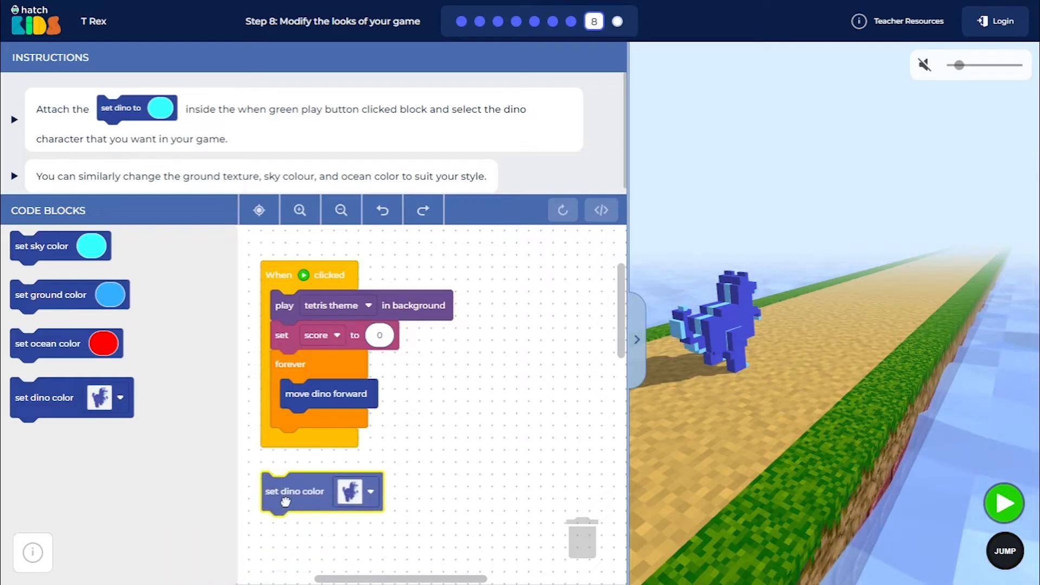
pyautogui.moveTo(287, 502); pyautogui.dragTo(302, 454)
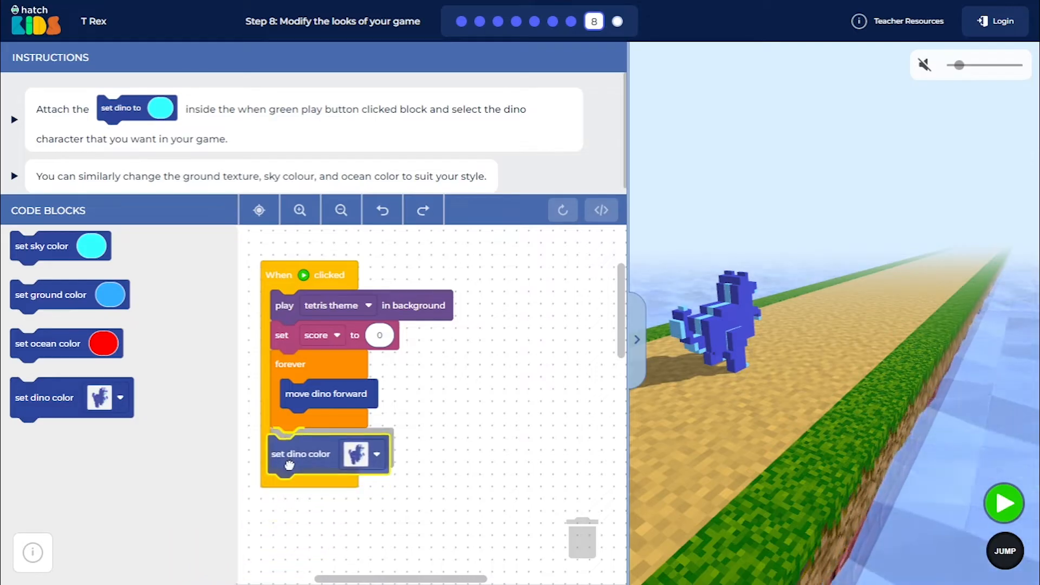
pyautogui.moveTo(300, 454); pyautogui.dragTo(305, 447)
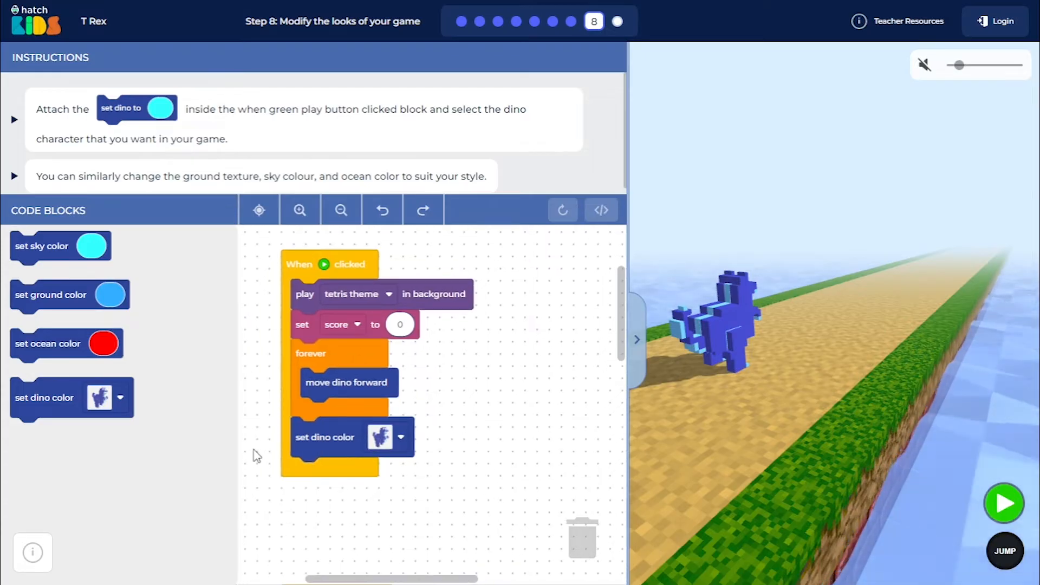
pyautogui.click(400, 437)
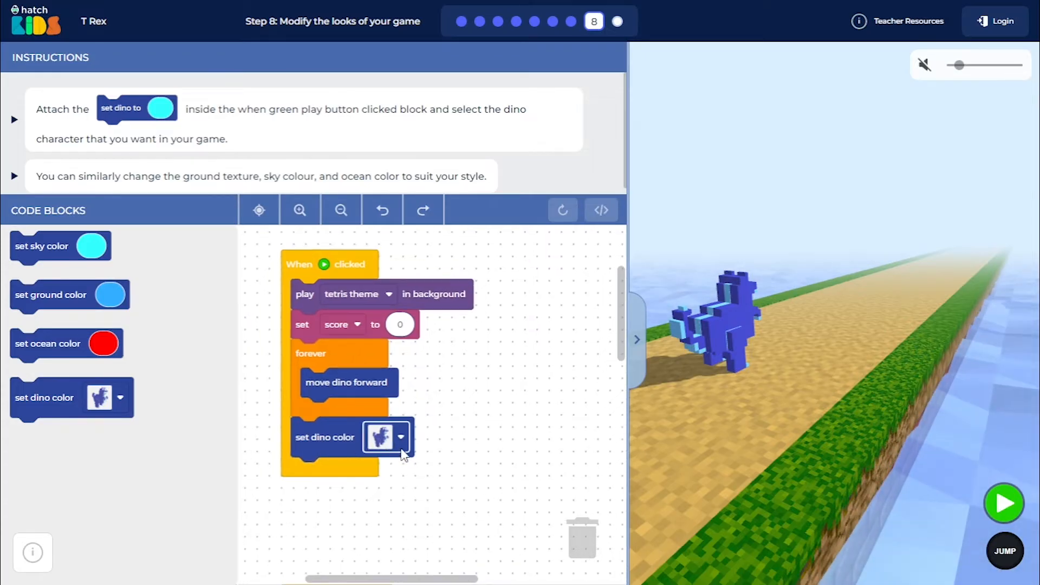
pyautogui.click(400, 437)
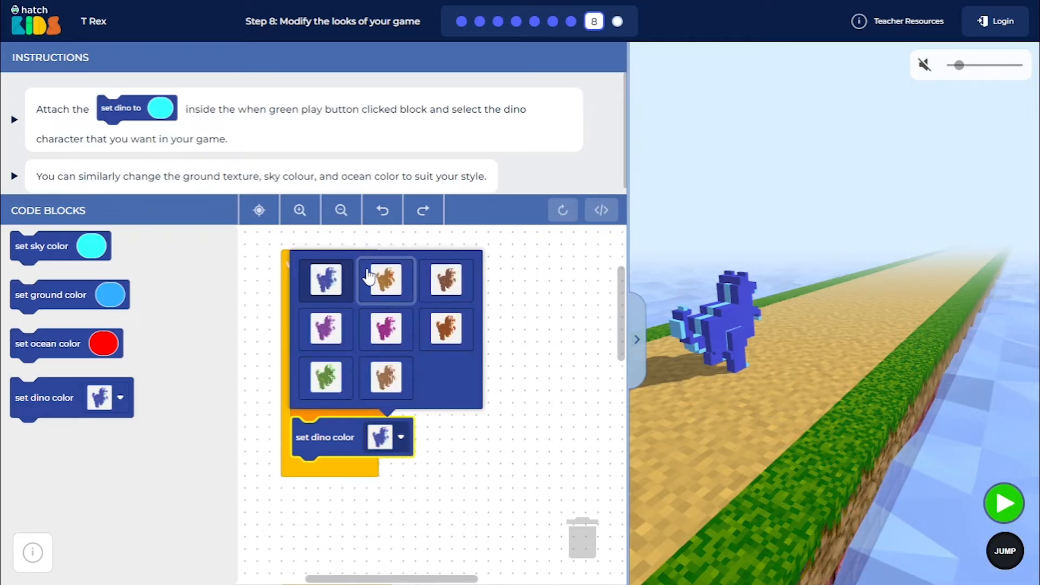
pyautogui.moveTo(350, 339)
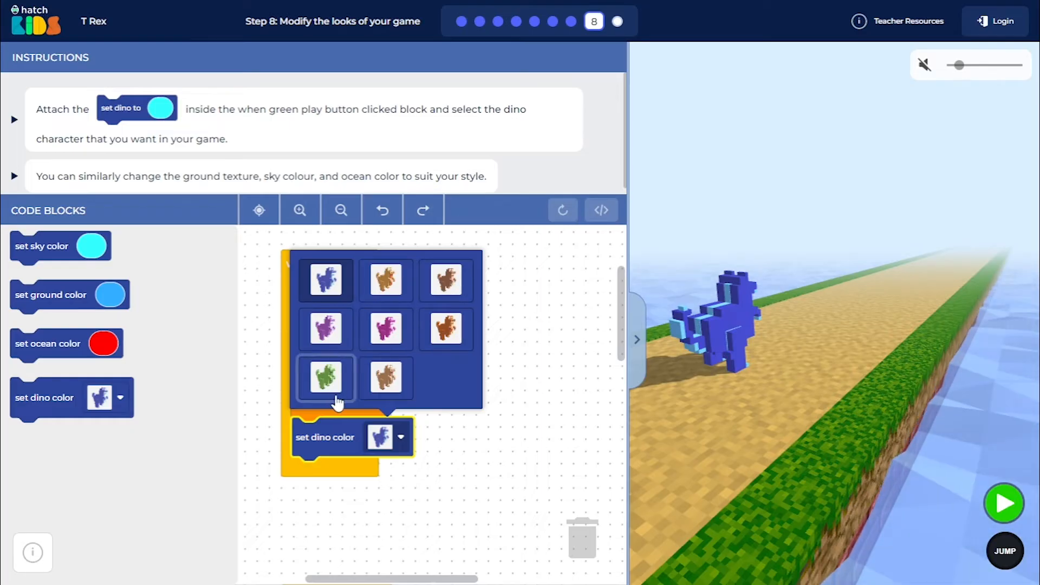
pyautogui.moveTo(368, 337)
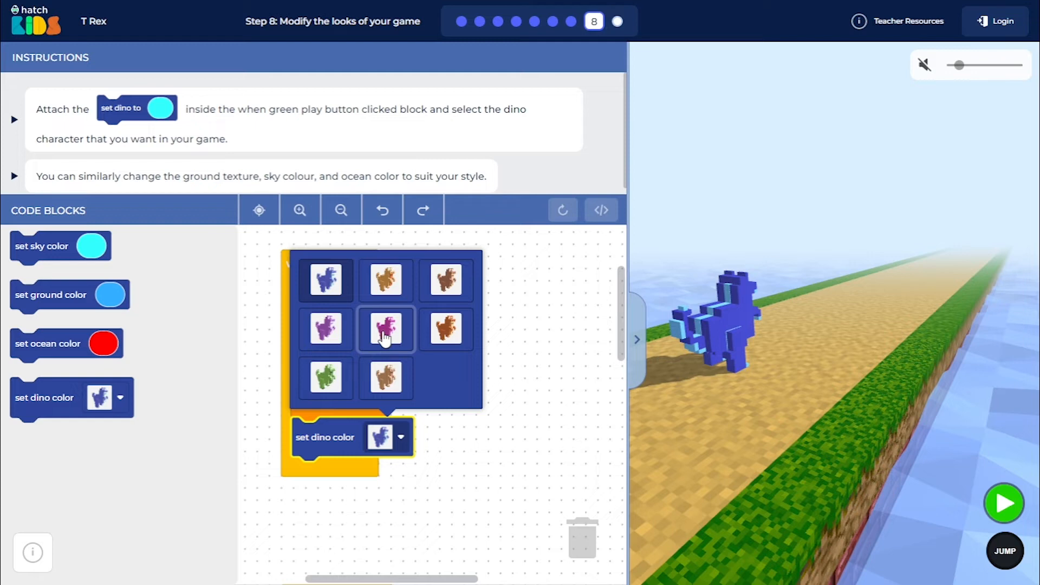
pyautogui.click(386, 329)
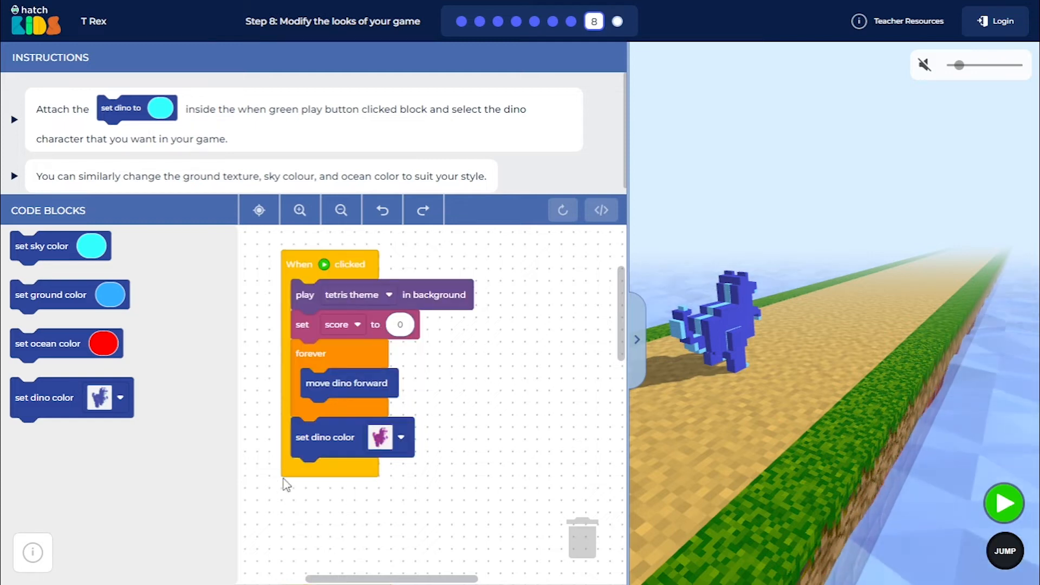
pyautogui.moveTo(58, 362)
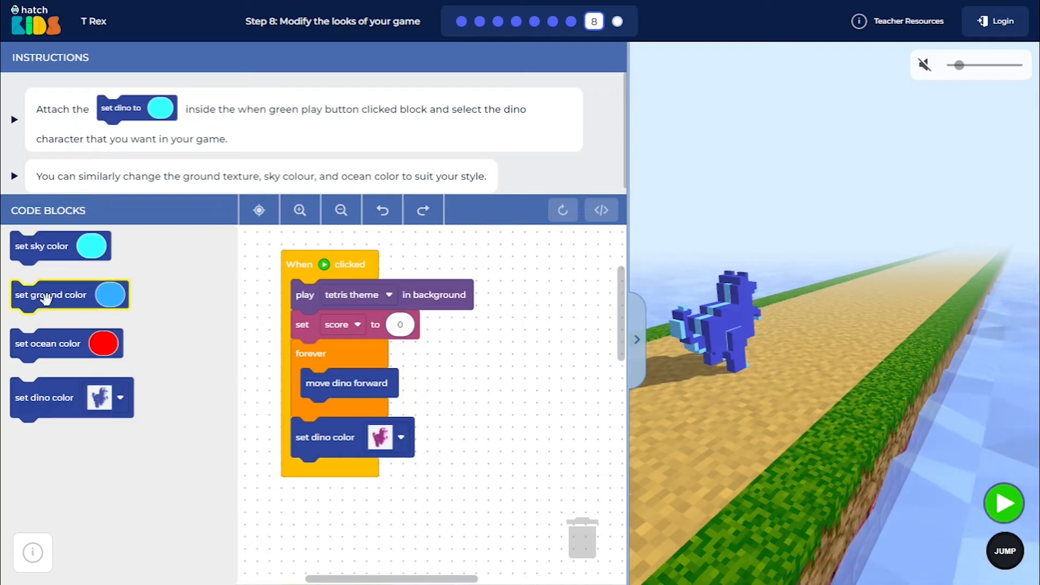
pyautogui.moveTo(30, 255)
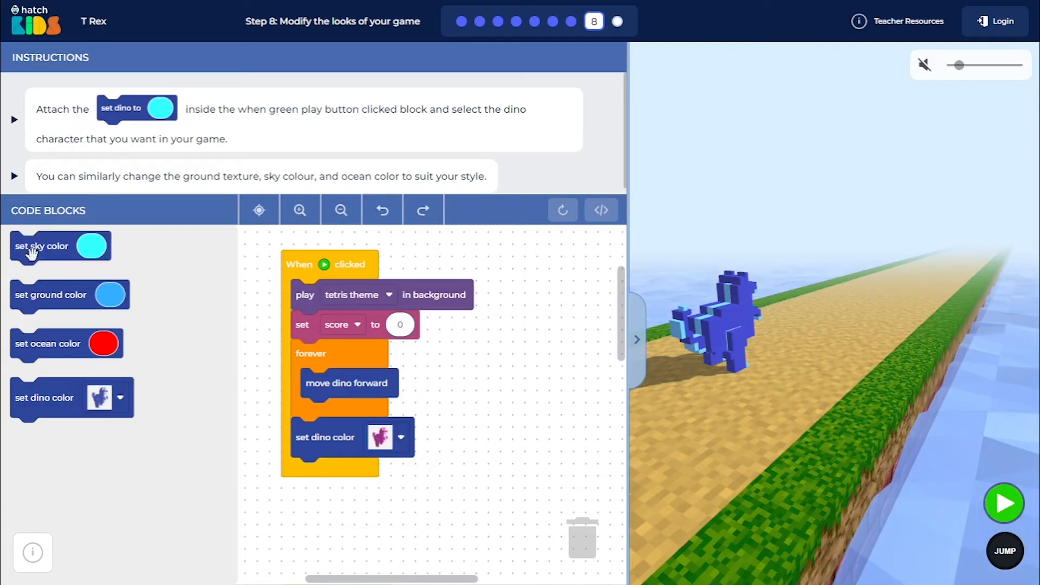
# Attach 'set sky color' below dino colour set to light gray, and drag in a ground colour block
pyautogui.moveTo(42, 246); pyautogui.dragTo(302, 523)
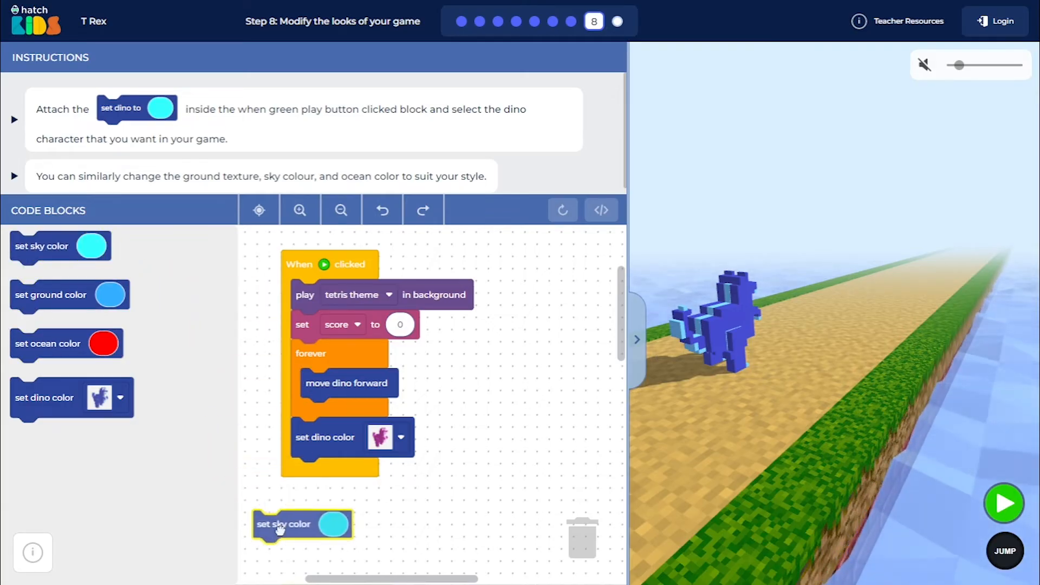
pyautogui.moveTo(302, 524); pyautogui.dragTo(340, 472)
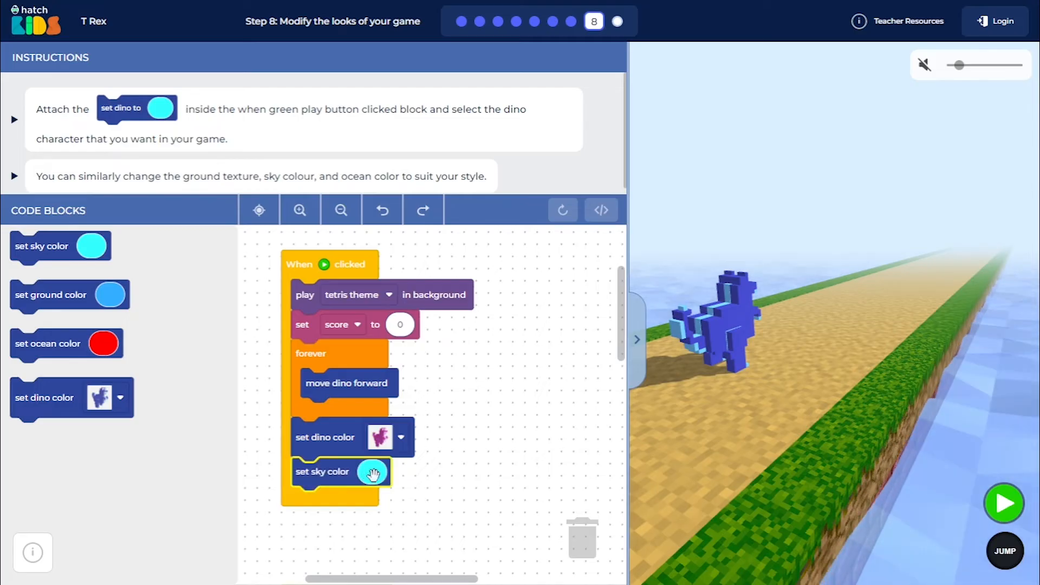
pyautogui.click(371, 472)
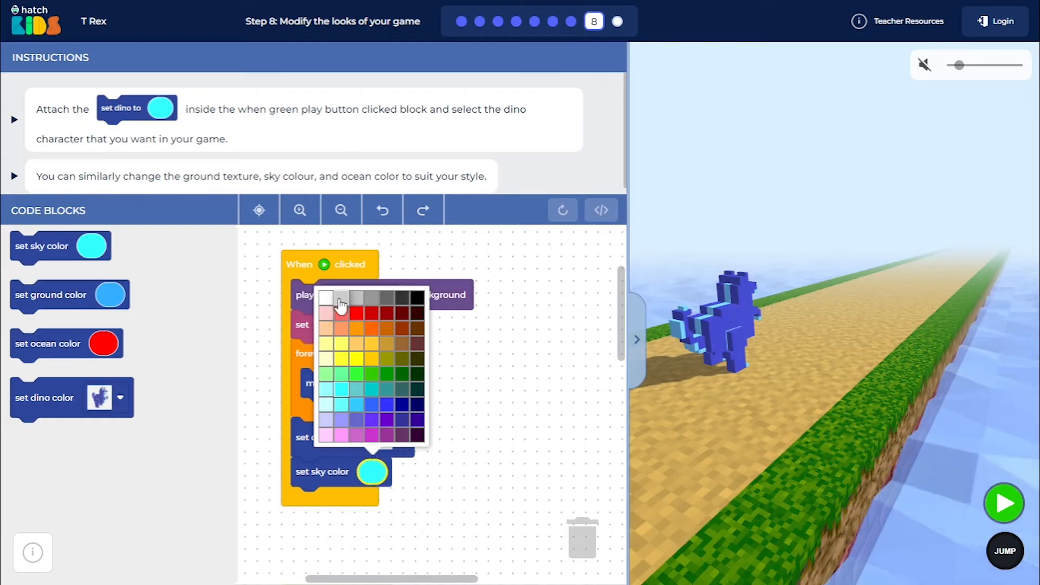
pyautogui.click(327, 298)
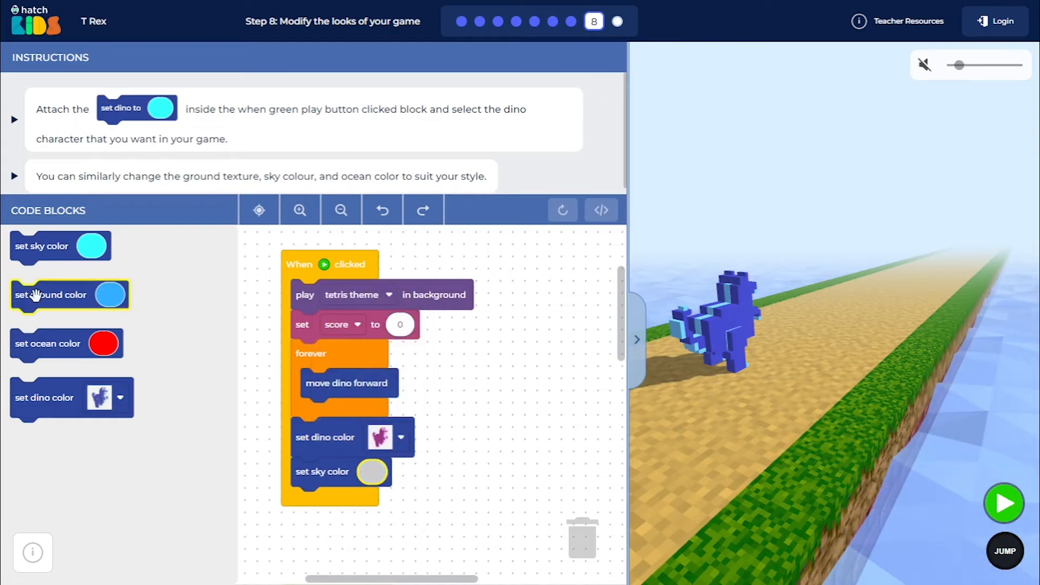
pyautogui.moveTo(52, 294); pyautogui.dragTo(324, 491)
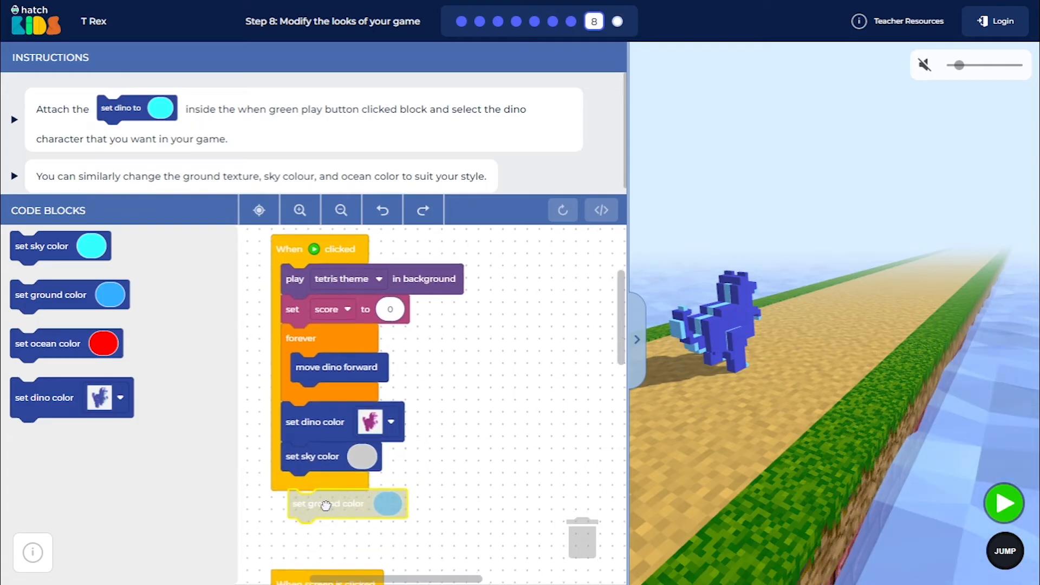
# Set the ground to gray, add an ocean colour block set to black, and run the game
pyautogui.click(381, 503)
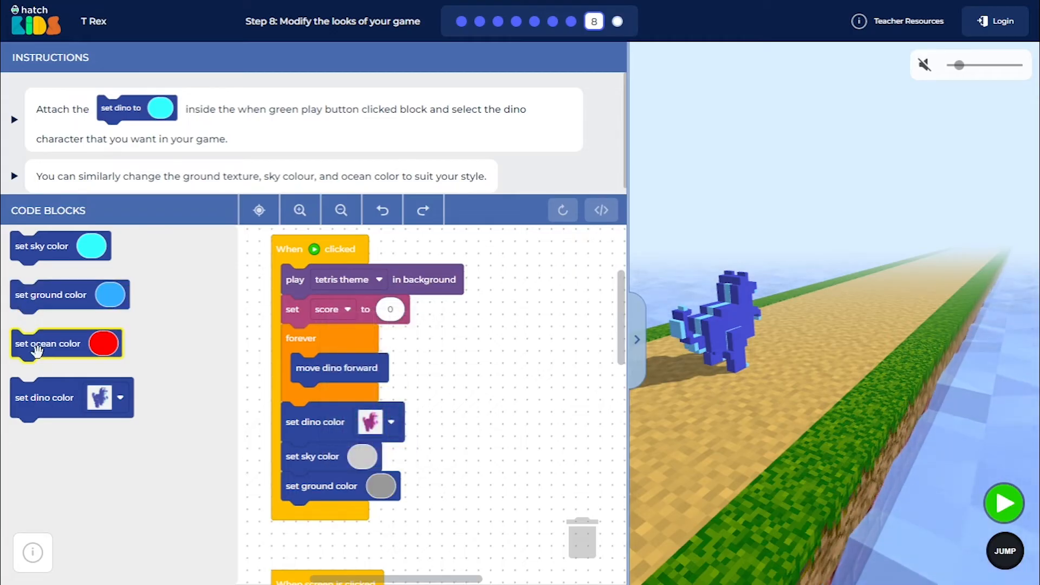
pyautogui.moveTo(66, 343); pyautogui.dragTo(336, 514)
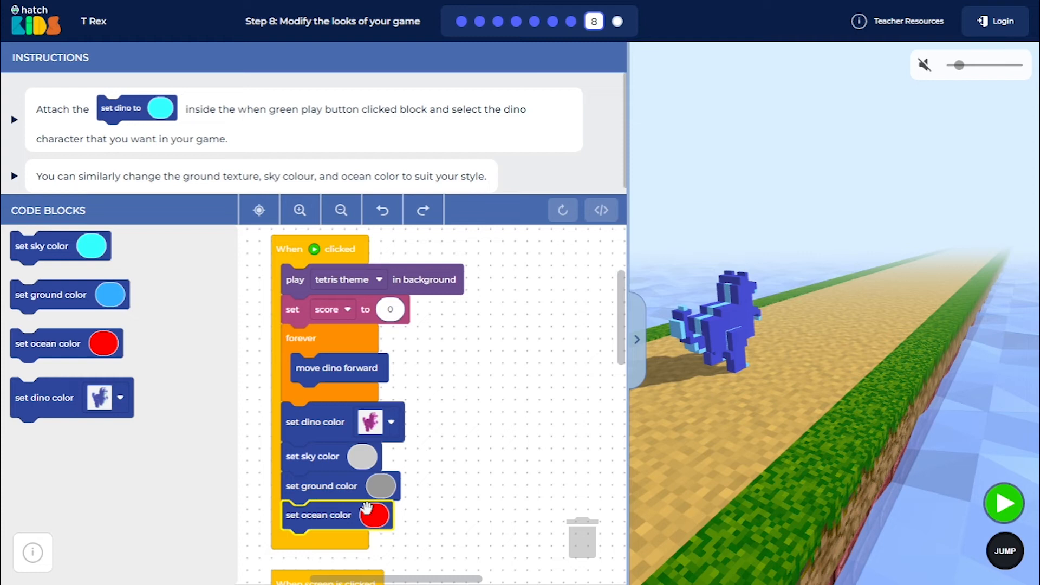
pyautogui.click(375, 515)
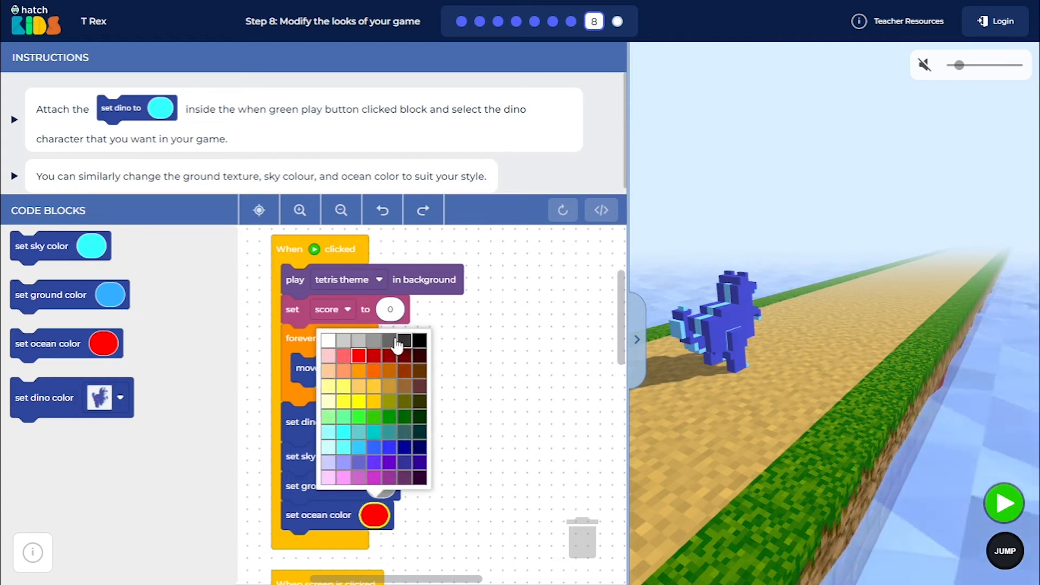
pyautogui.click(399, 343)
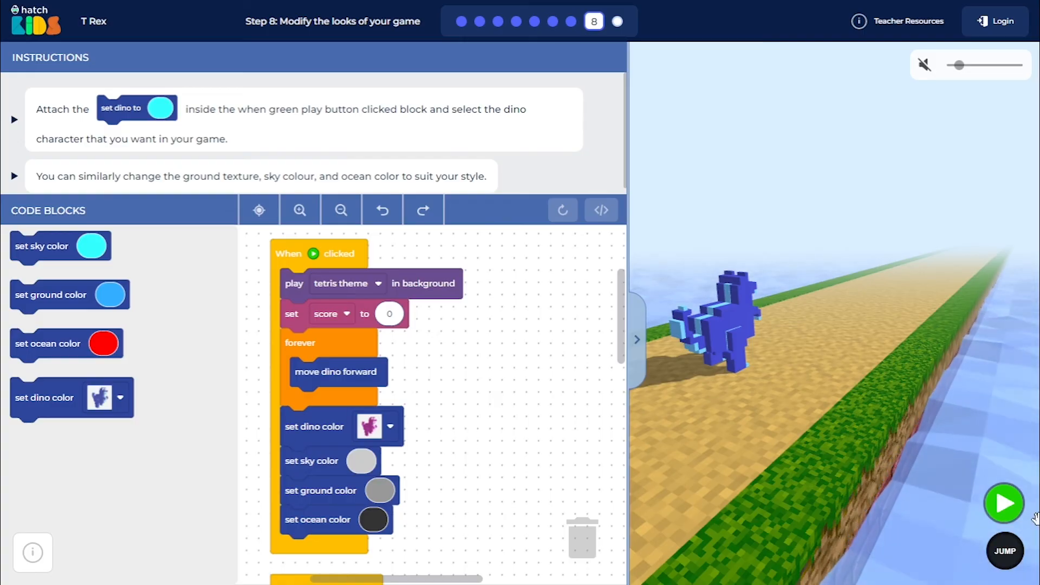
pyautogui.click(1004, 502)
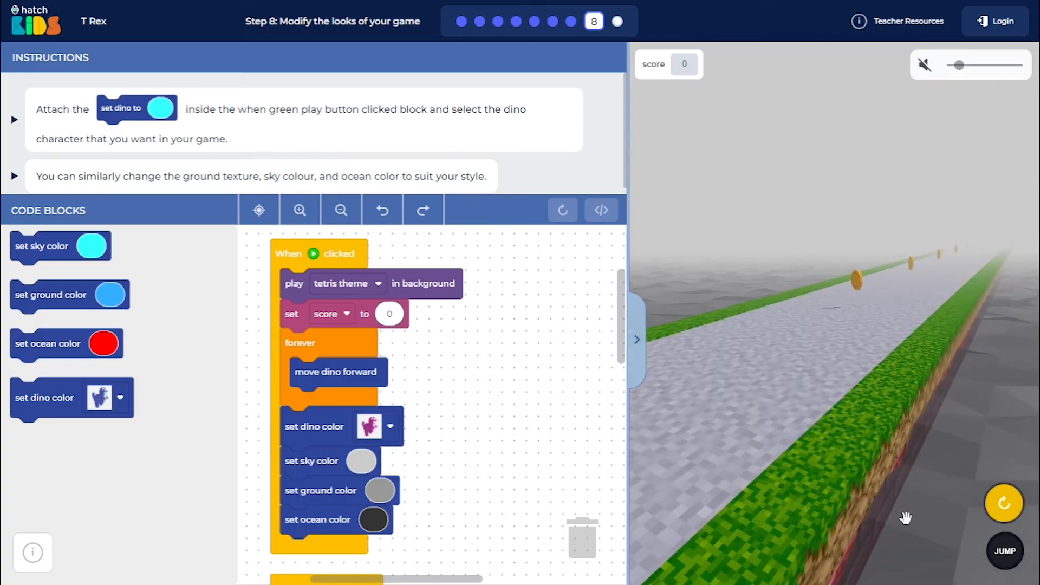